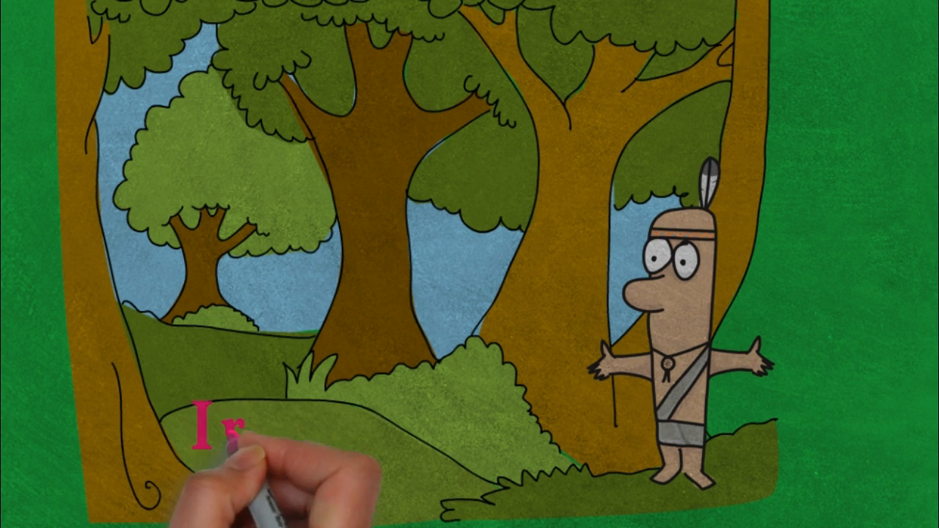
type("roquois")
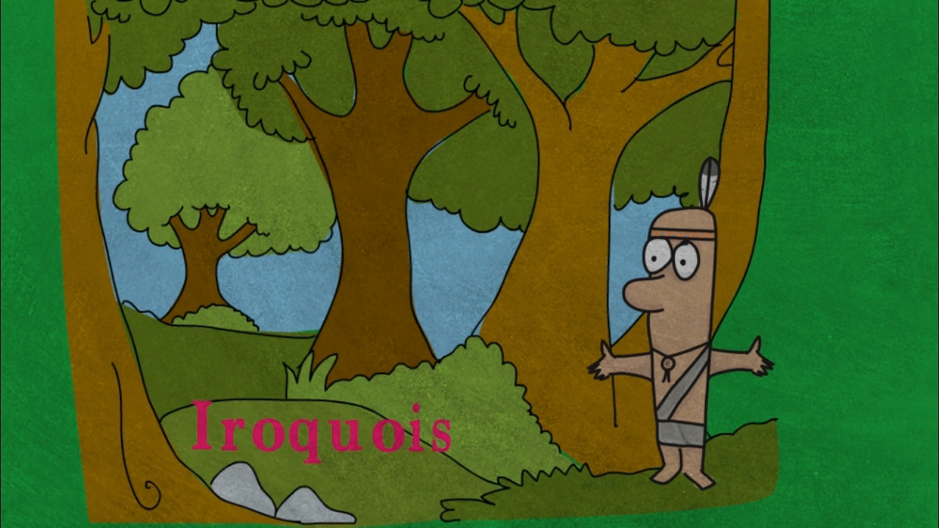